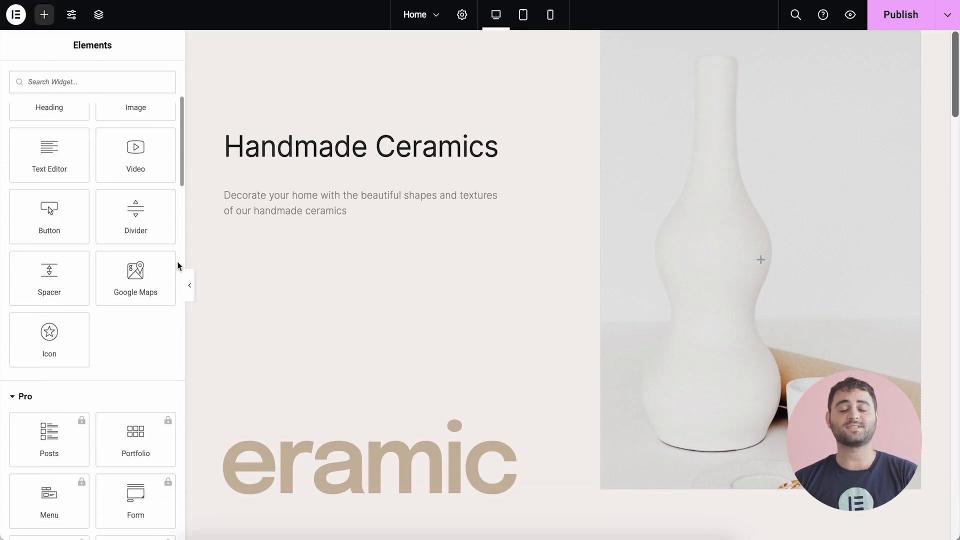
- Give the PayPal button under the Handmade Ceramics intro a dark blue background
{"action": "scroll", "scroll_direction": "down", "scroll_amount": 3}
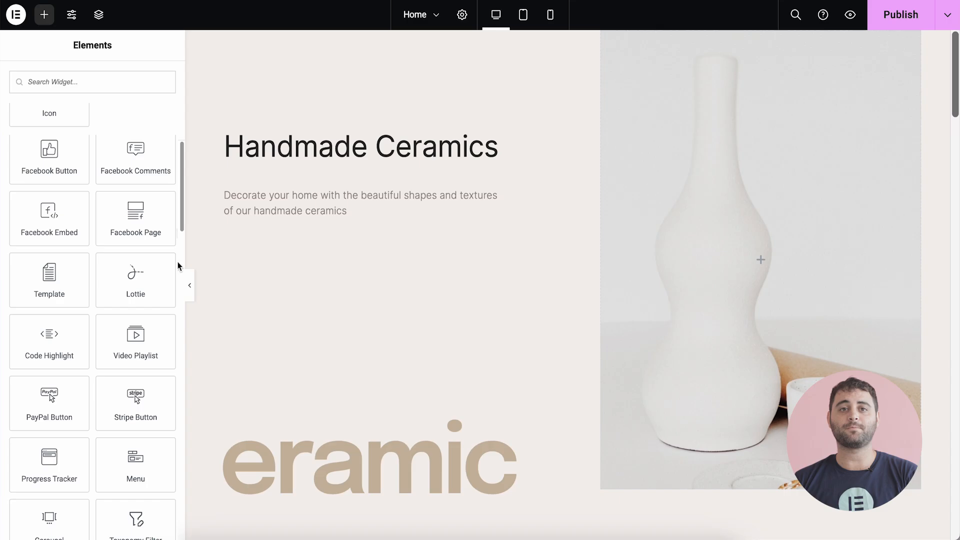
{"action": "scroll", "scroll_direction": "down", "scroll_amount": 3}
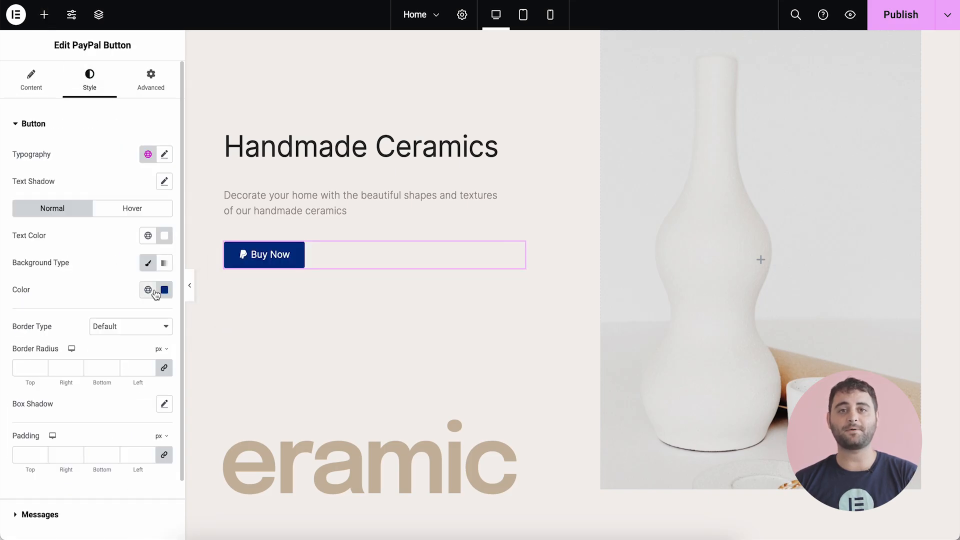
{"action": "left_click", "coordinate": [44, 14]}
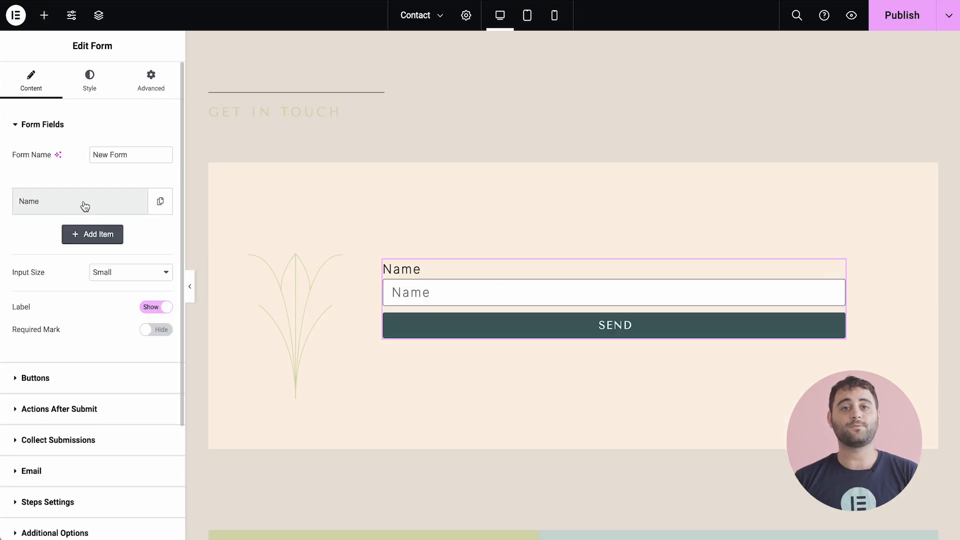
- Rename the Name field to First Name and add a Last Name field, both 50% width
{"action": "left_click", "coordinate": [79, 202]}
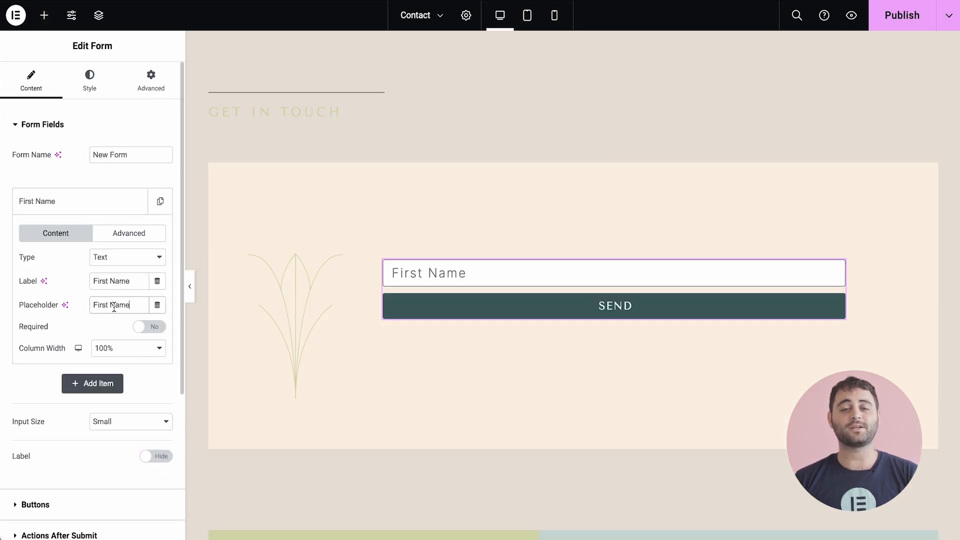
{"action": "left_click", "coordinate": [128, 349]}
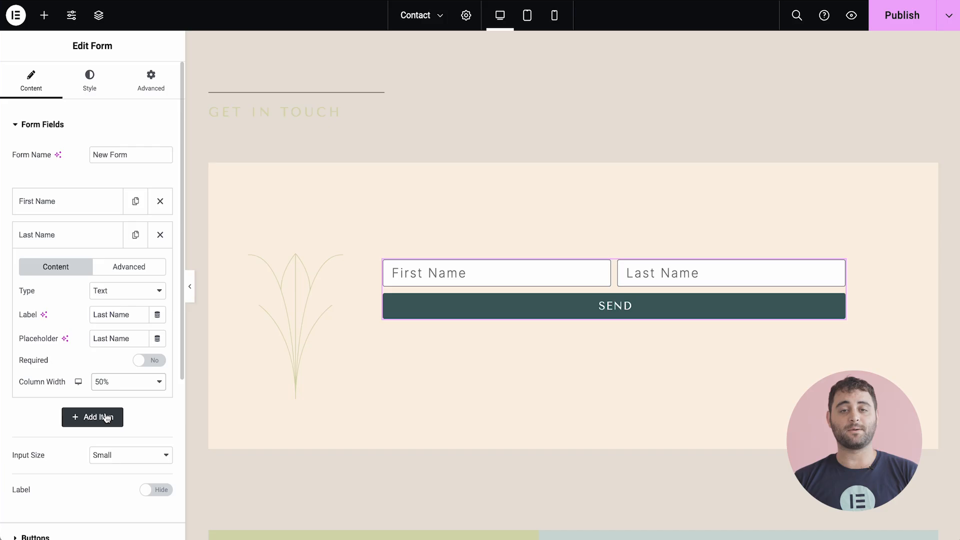
{"action": "left_click", "coordinate": [92, 417]}
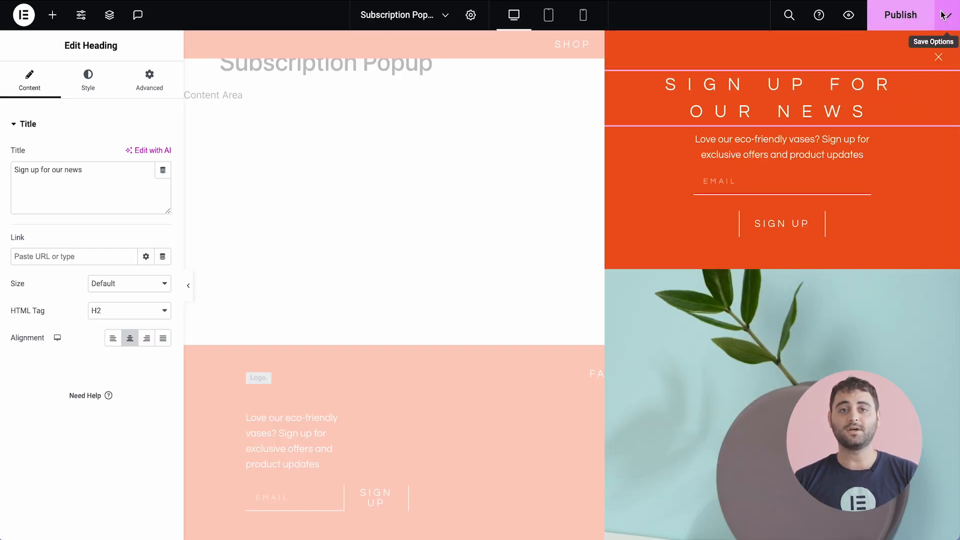
- Keep the popup's Include Entire Site condition and enable the On Scroll trigger
{"action": "left_click", "coordinate": [936, 14]}
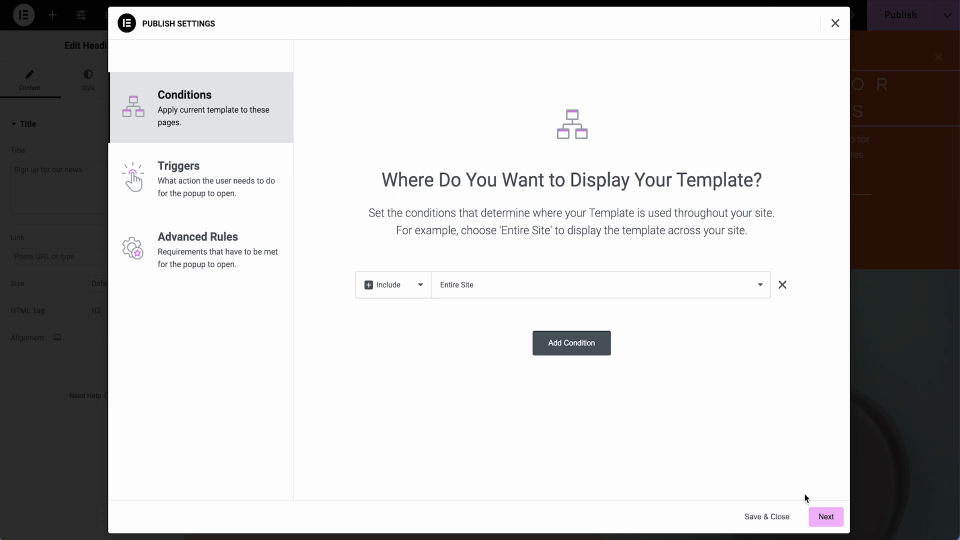
{"action": "left_click", "coordinate": [178, 178]}
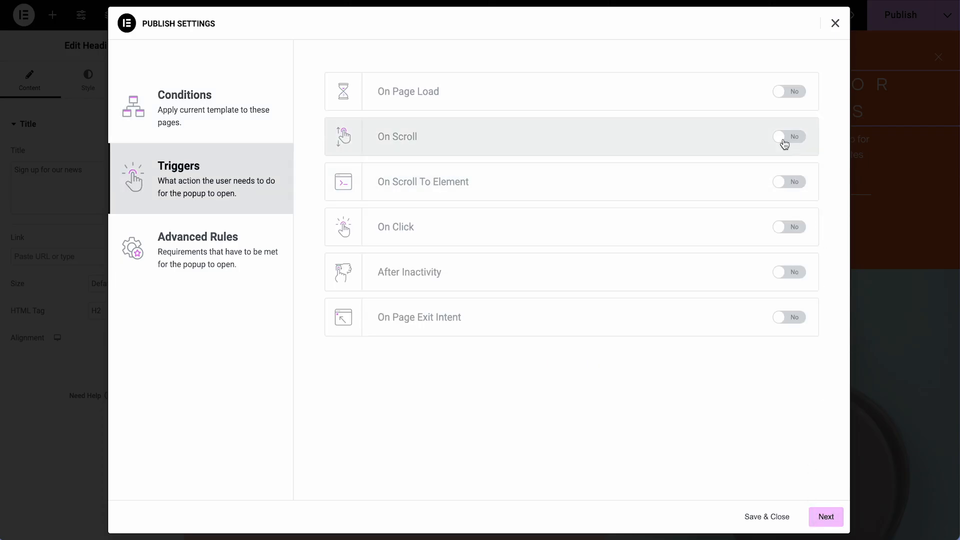
{"action": "left_click", "coordinate": [198, 251]}
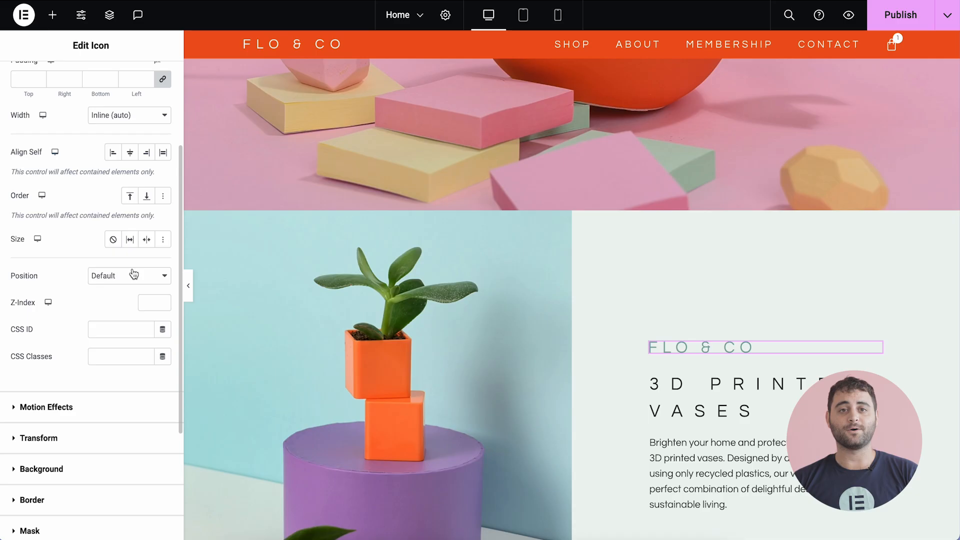
- Turn on Scrolling Effects for the FLO & CO tagline and the 3D Printed Vases block
{"action": "left_click", "coordinate": [154, 183]}
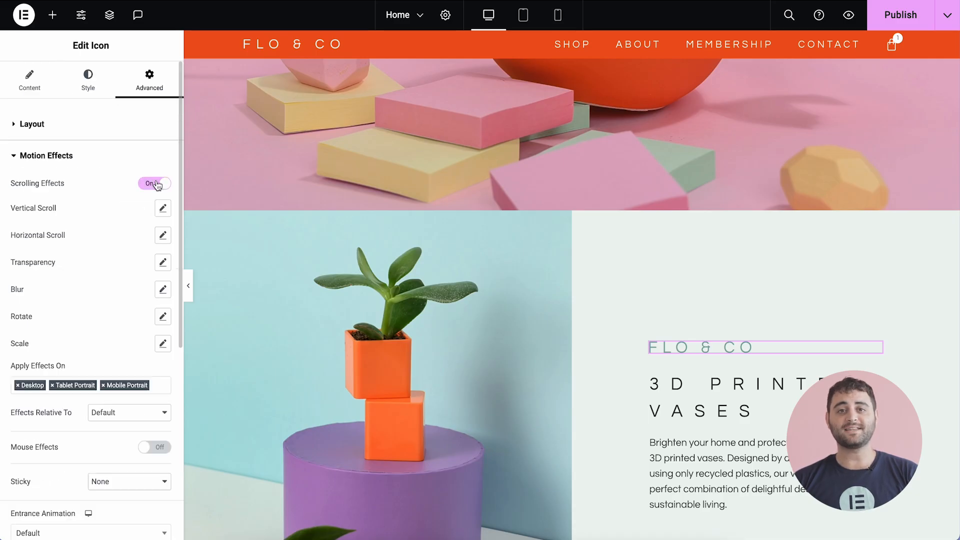
{"action": "left_click", "coordinate": [162, 262]}
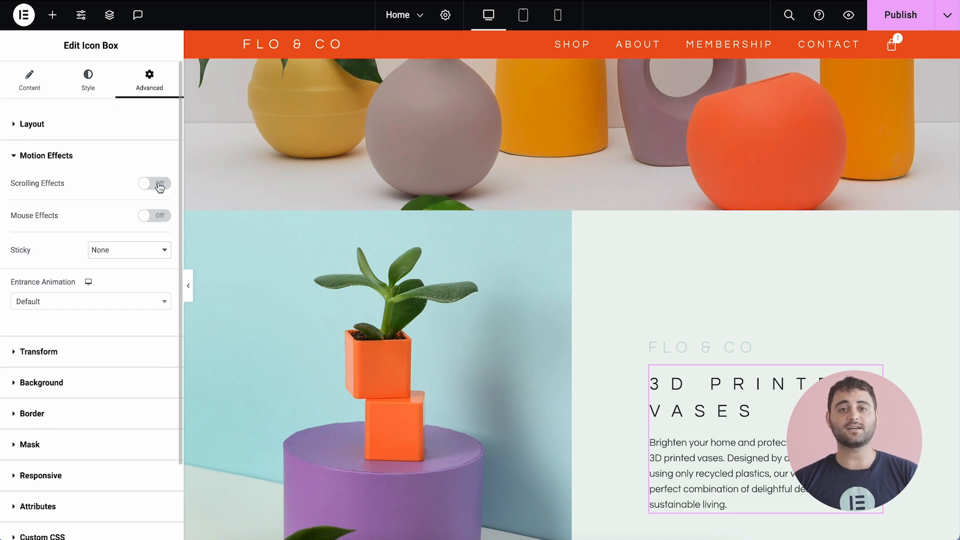
{"action": "left_click", "coordinate": [154, 183]}
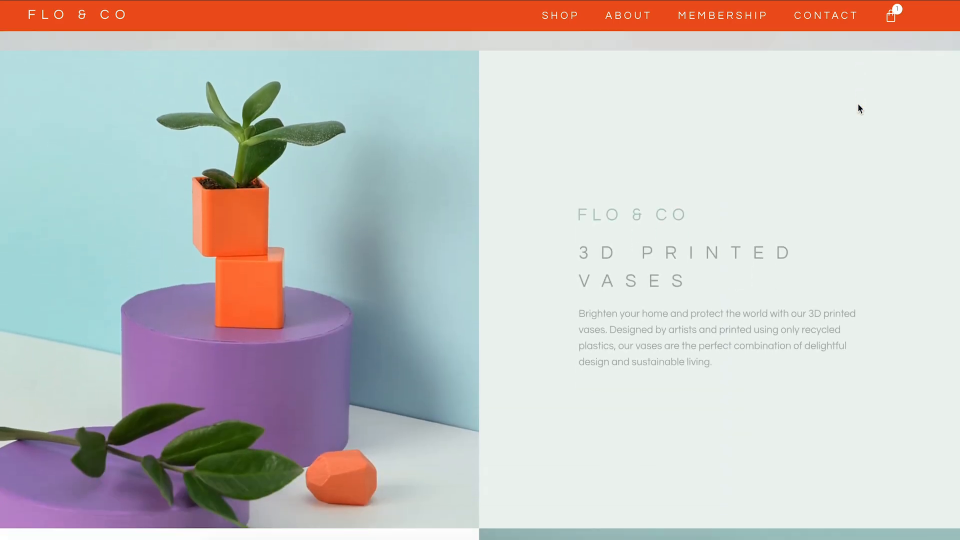
{"action": "scroll", "scroll_direction": "down", "scroll_amount": 3}
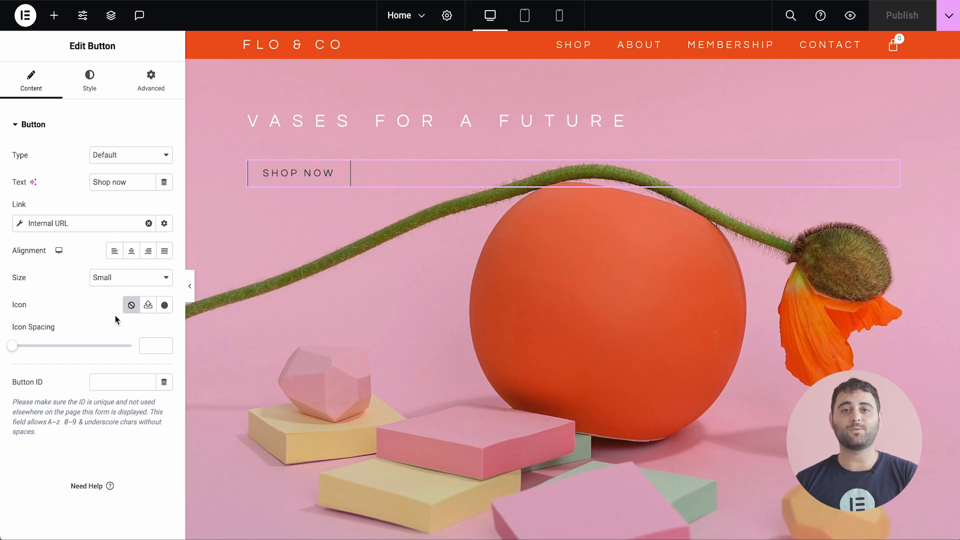
- Add a custom CSS hover rule scaling Shop Now to 1.2 and check the effect
{"action": "left_click", "coordinate": [150, 80]}
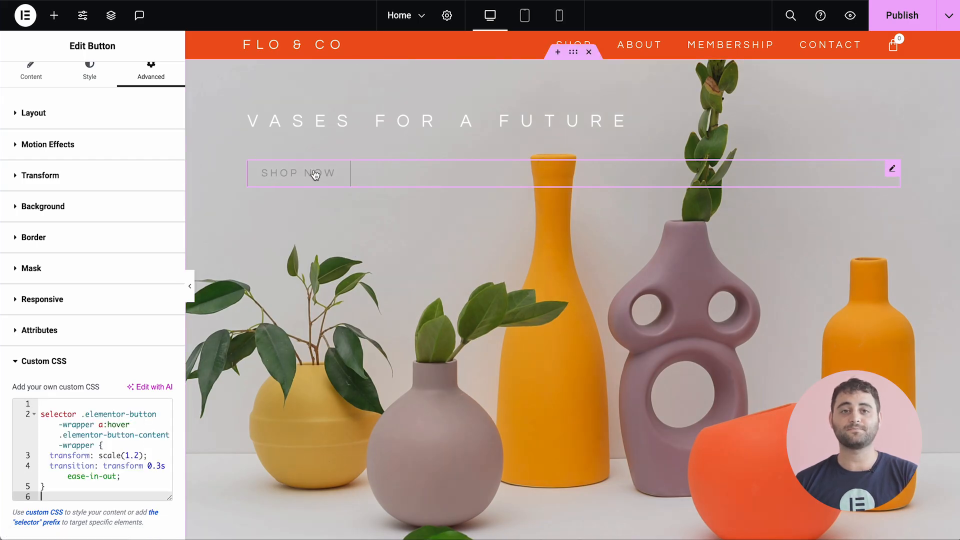
{"action": "left_click", "coordinate": [53, 16]}
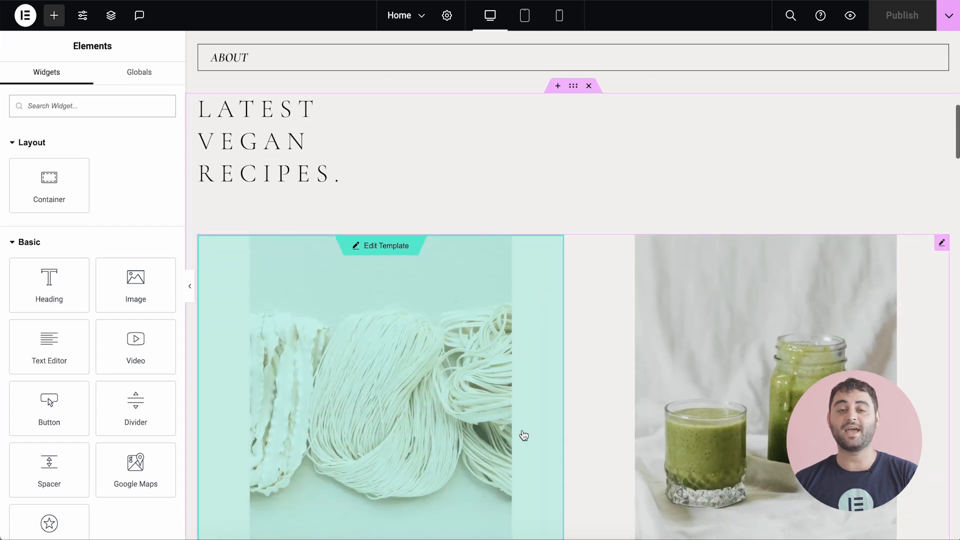
- Add a clock-icon list item showing the ACF cooking-time field to the recipe loop template
{"action": "scroll", "scroll_direction": "down", "scroll_amount": 3}
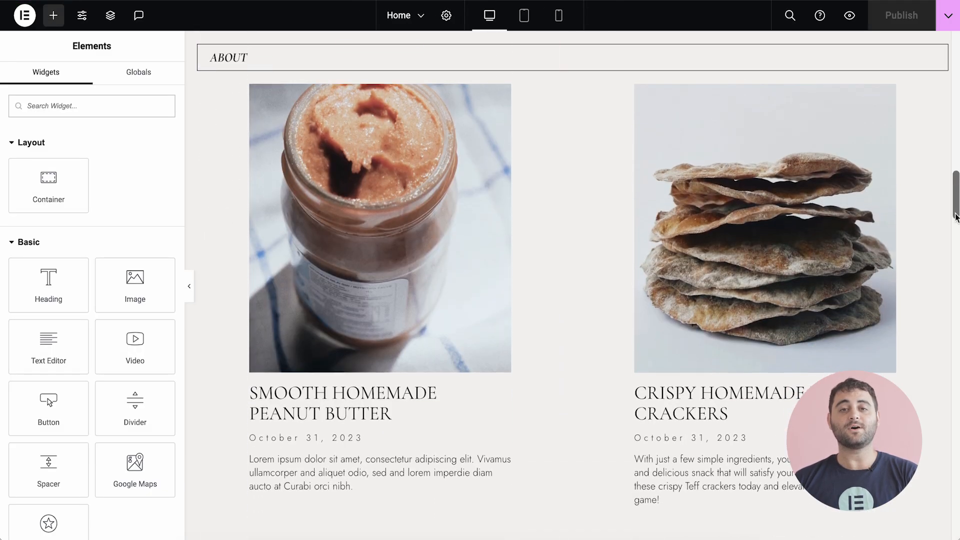
{"action": "left_click", "coordinate": [379, 317]}
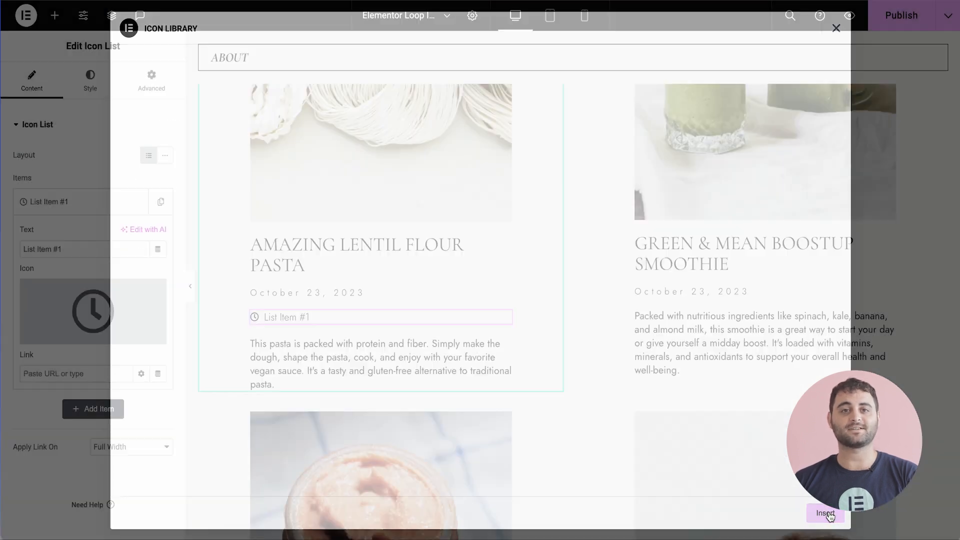
{"action": "left_click", "coordinate": [158, 249]}
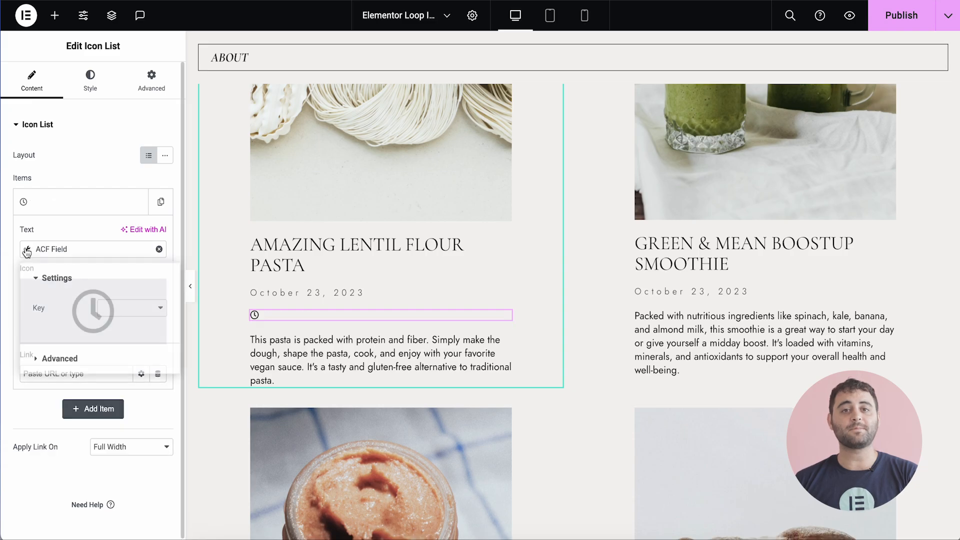
{"action": "left_click", "coordinate": [60, 308]}
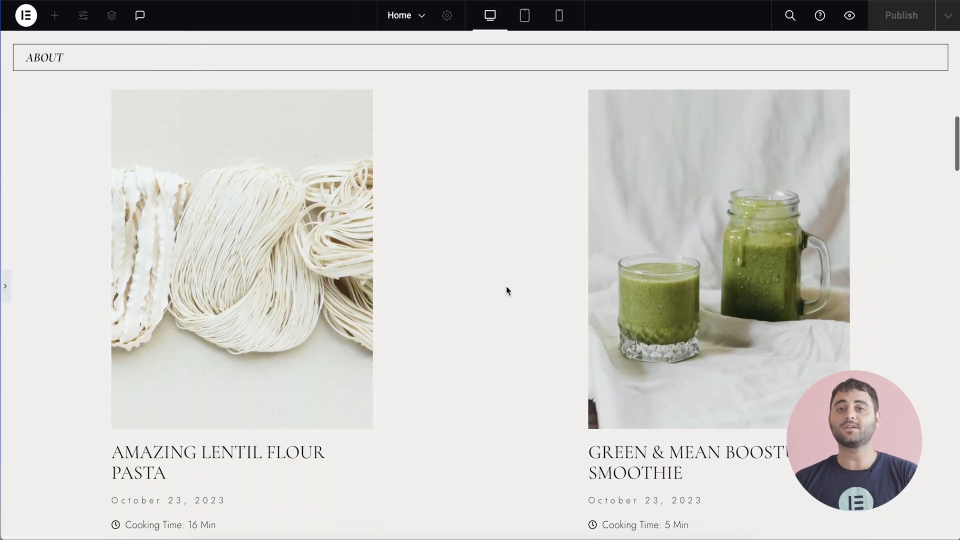
{"action": "scroll", "scroll_direction": "down", "scroll_amount": 3}
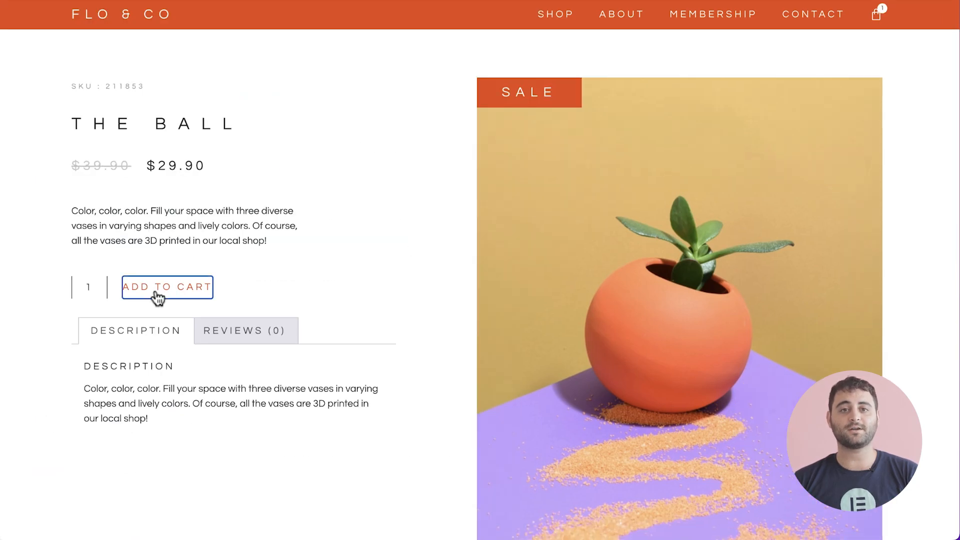
- Use Add to Cart on The Ball's live product page
{"action": "left_click", "coordinate": [167, 287]}
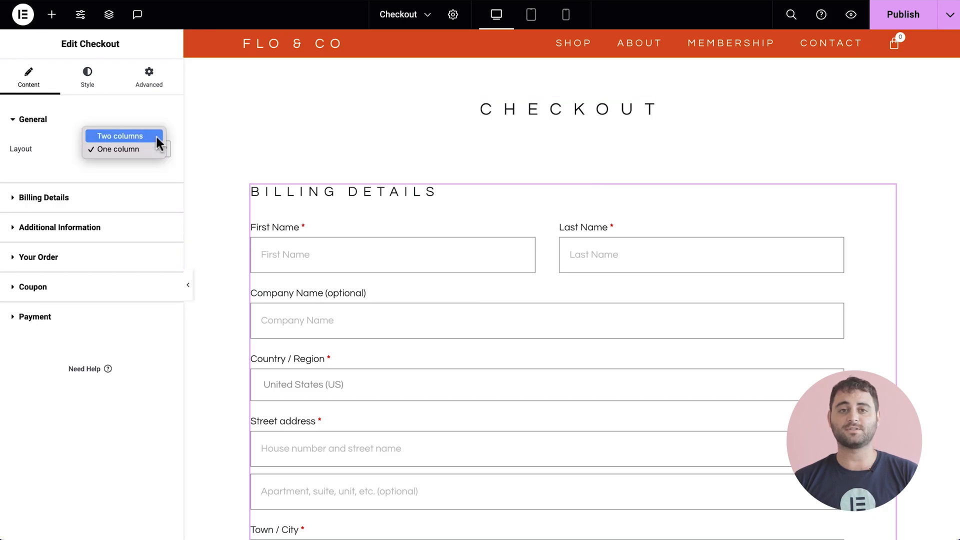
- Set the Checkout widget's Layout to Two columns
{"action": "left_click", "coordinate": [120, 136]}
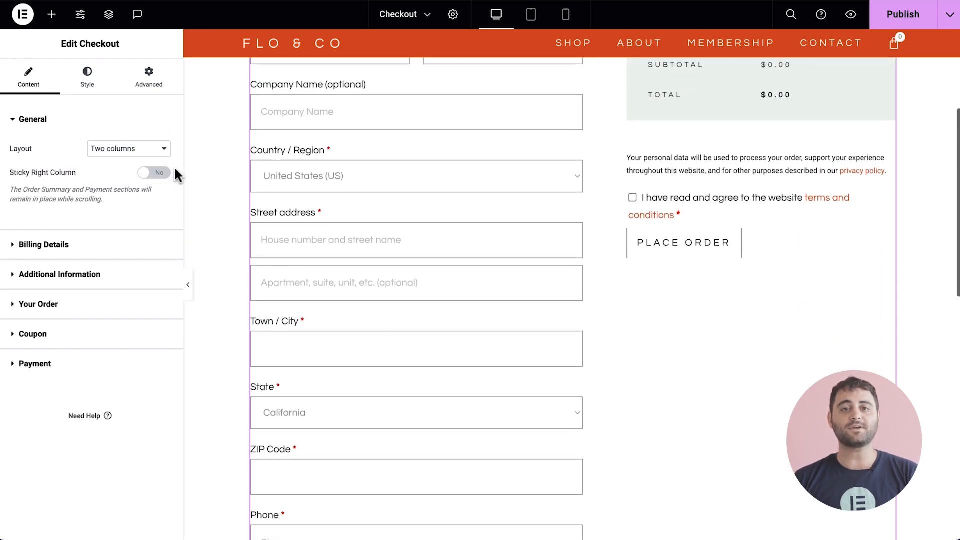